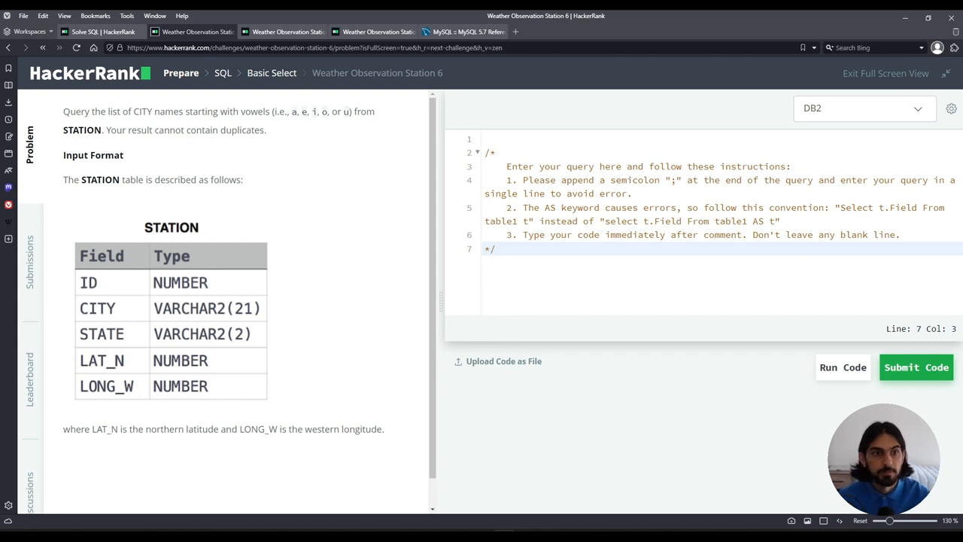
mouse_move(292, 183)
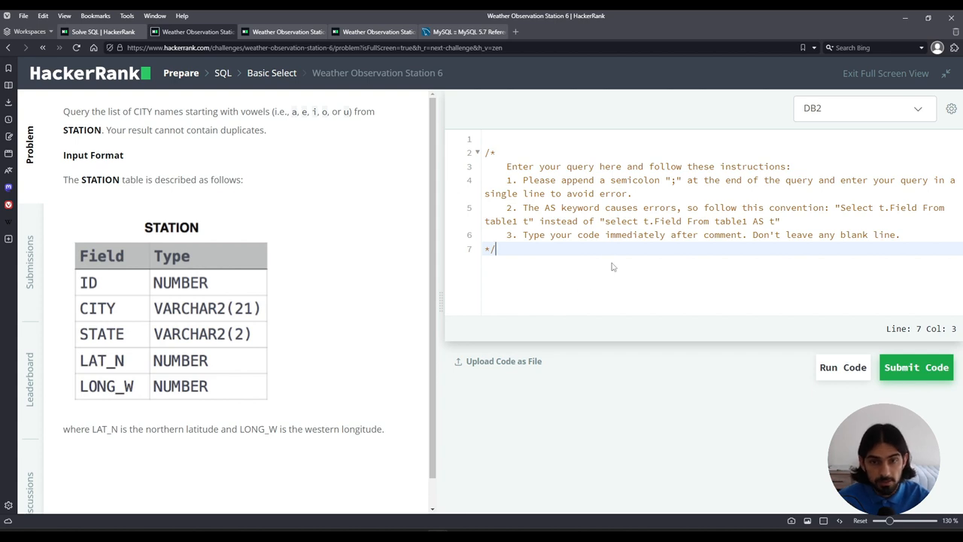
Switch the language to MySQL and write SELECT * FROM STATION;.
click(864, 109)
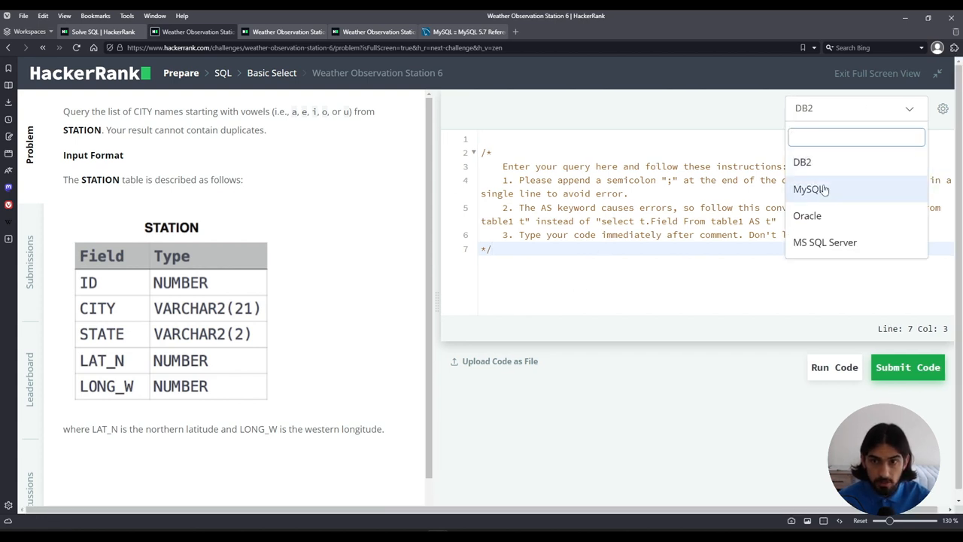
click(812, 190)
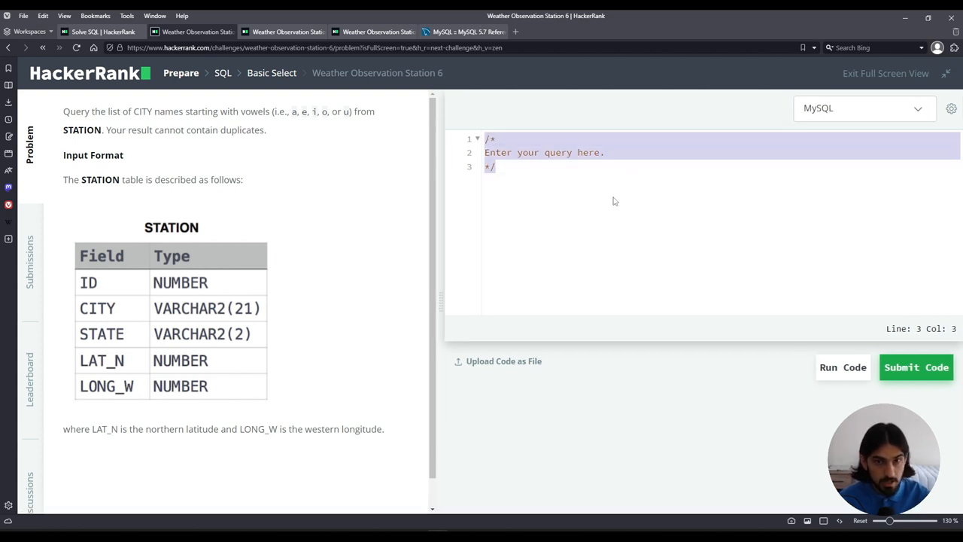
text(SELE)
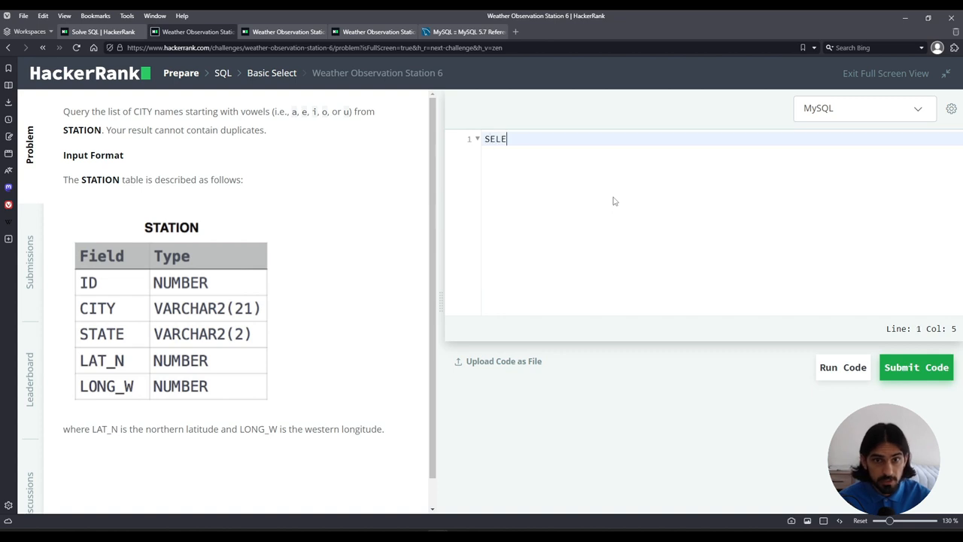
text(CT * FROM S)
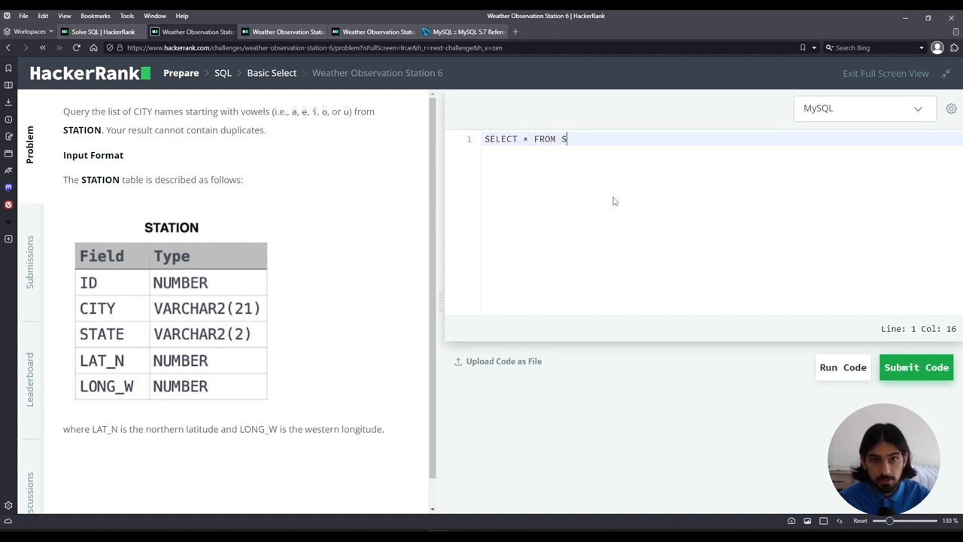
text(TATION;)
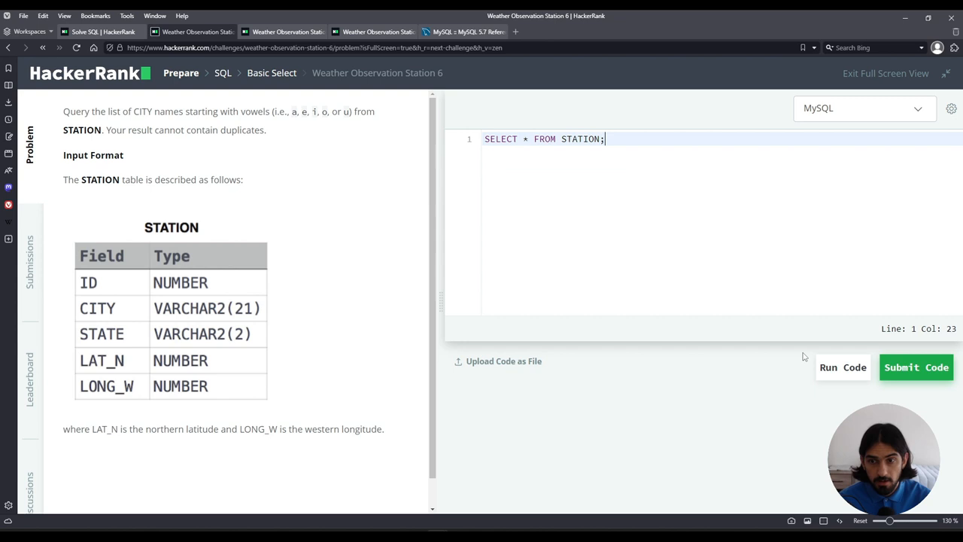
Run the query, review the Wrong Answer output rows, and mark the asterisk for replacement.
click(843, 368)
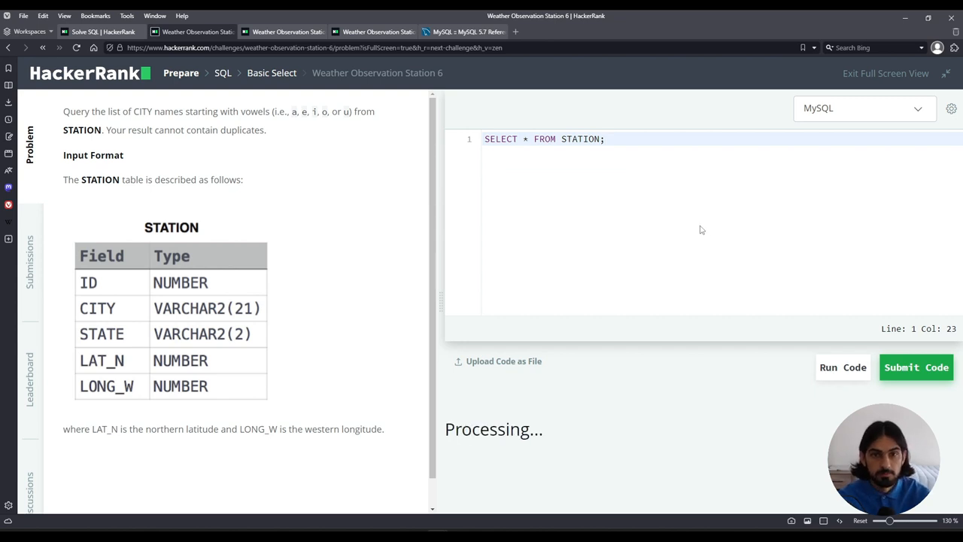
click(915, 367)
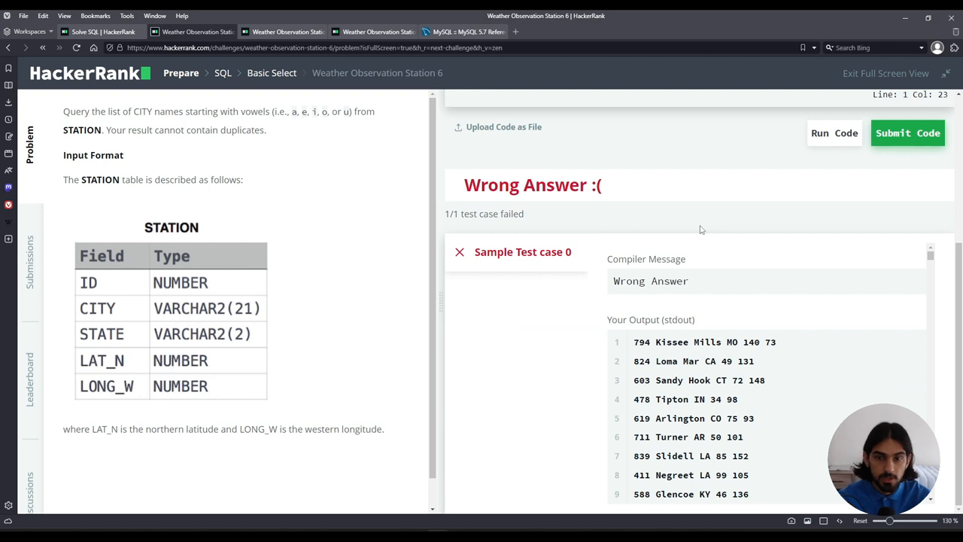
click(638, 342)
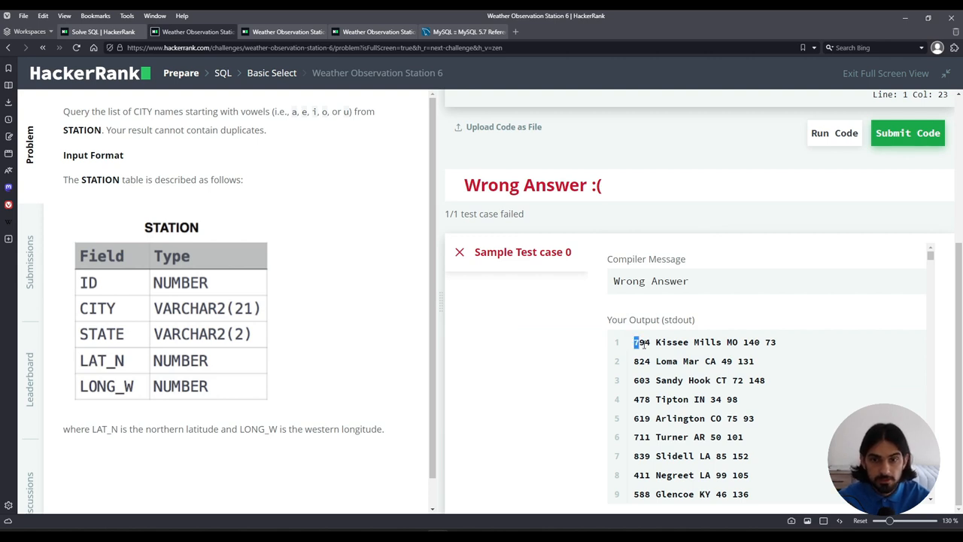
double_click(642, 342)
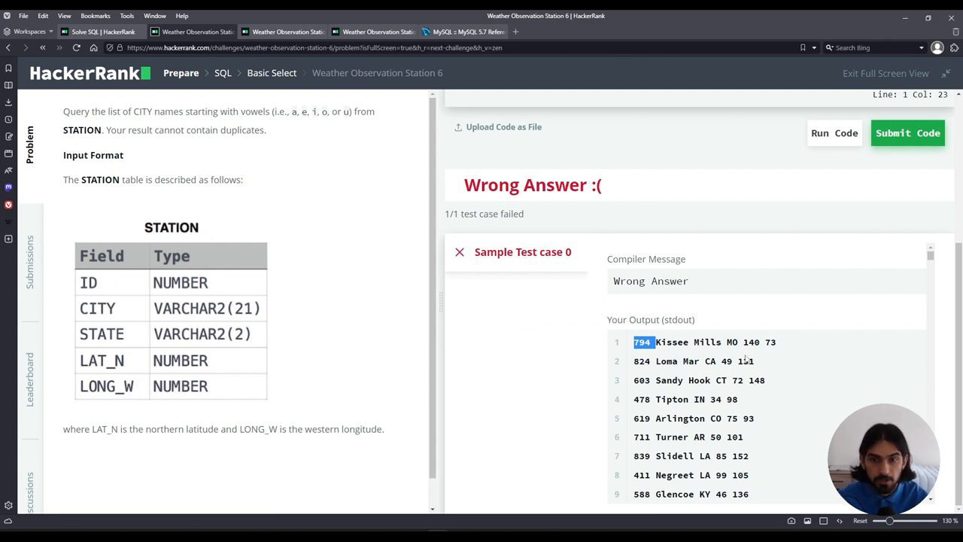
drag(656, 341, 721, 341)
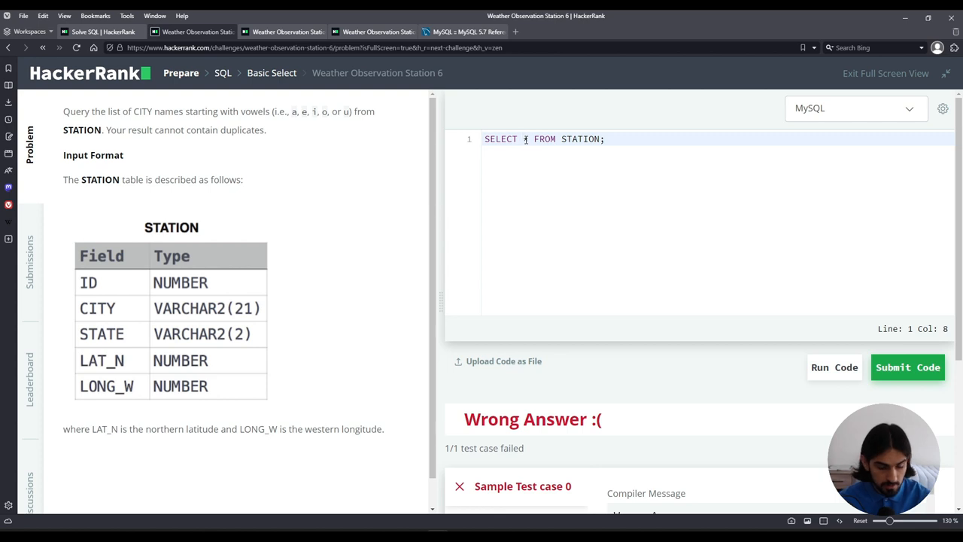
Rewrite the query as SELECT DISTINCT CITY FROM STATION;.
text(CITY)
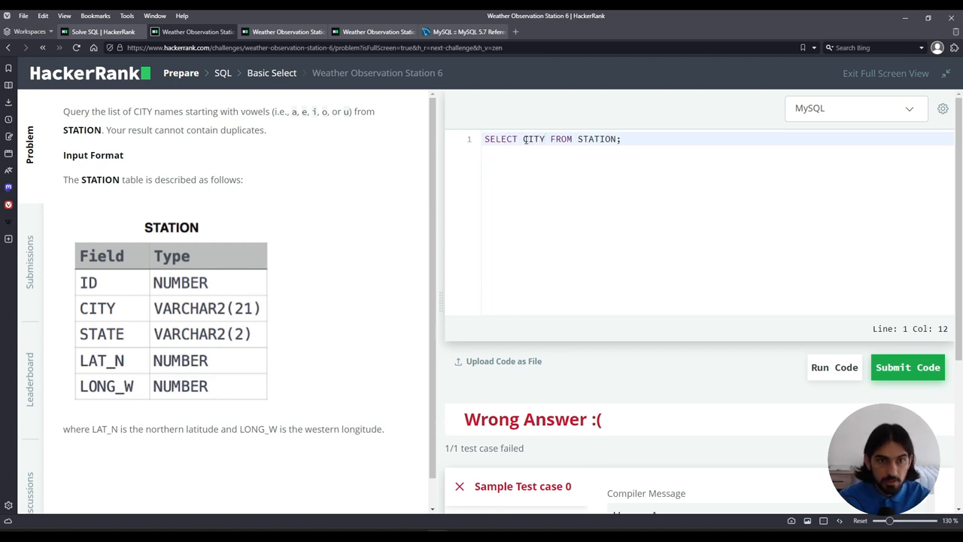
drag(112, 129, 233, 130)
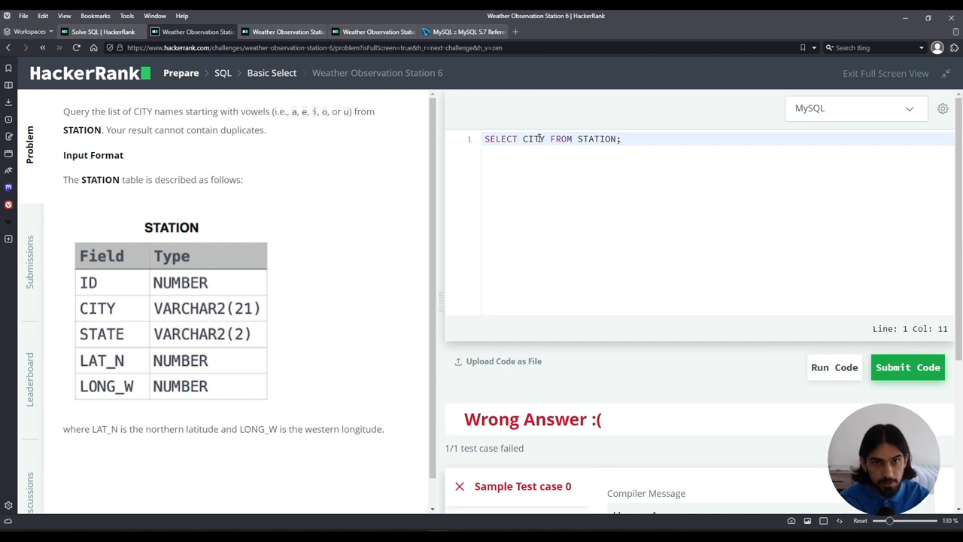
text(DISTINC)
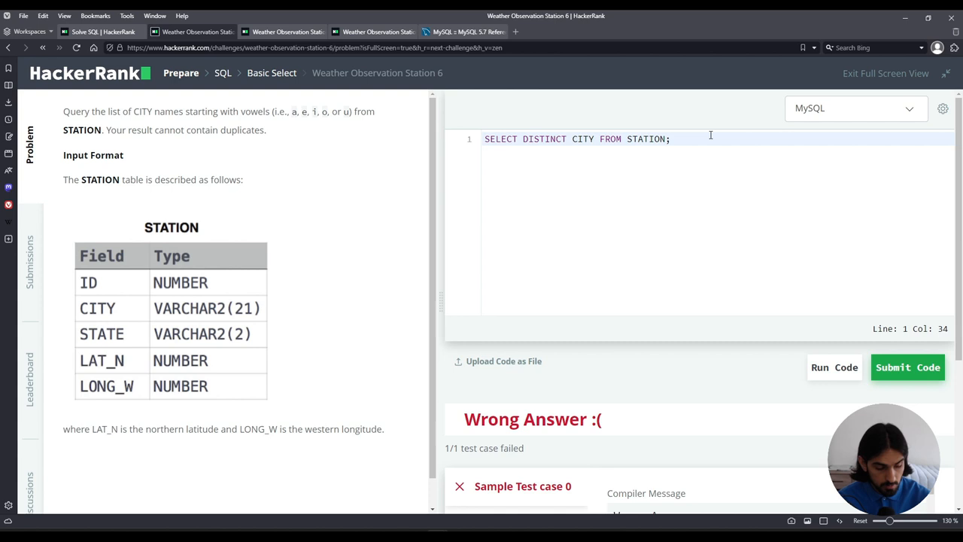
Add WHERE CITY LIKE 'a%' so only cities beginning with 'a' are returned.
text(WHERE)
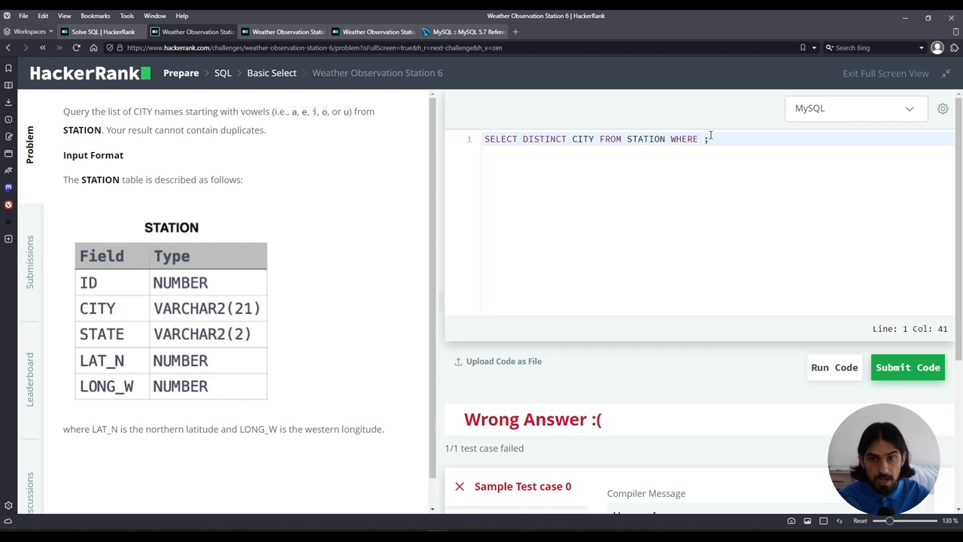
text(CITY LIKE)
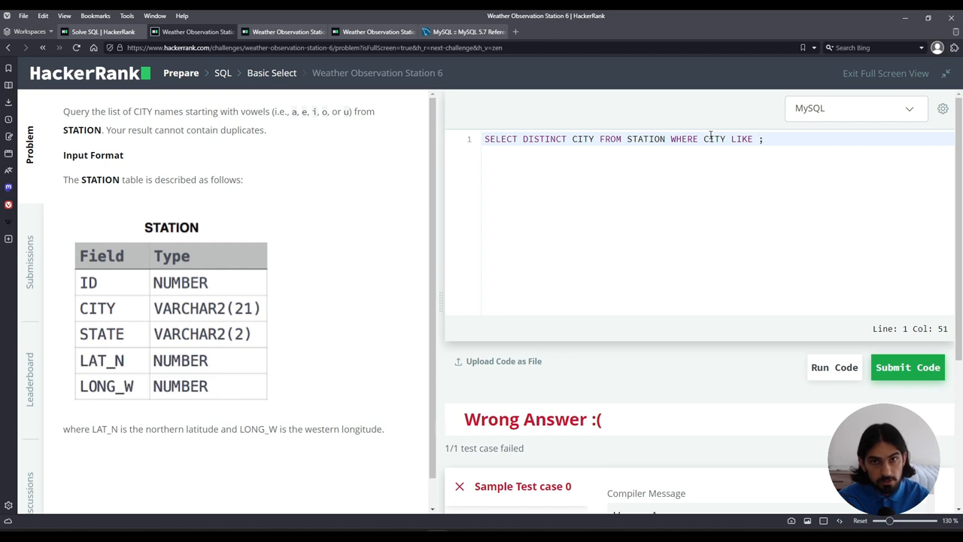
text(')
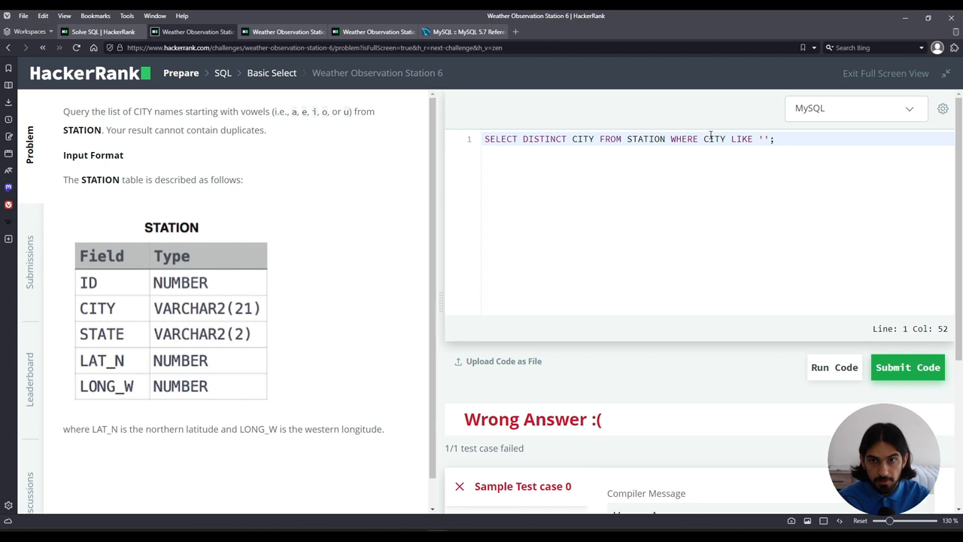
text(a%)
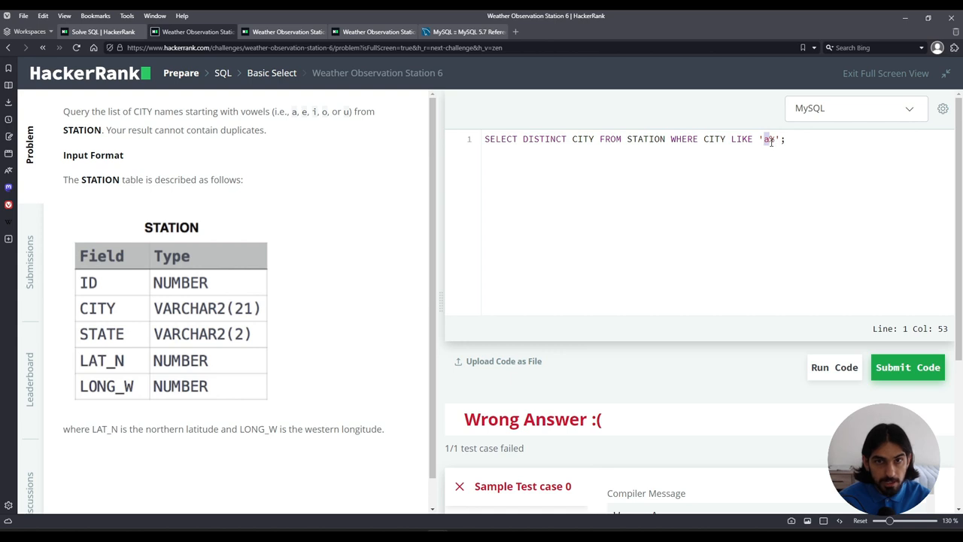
text(%)
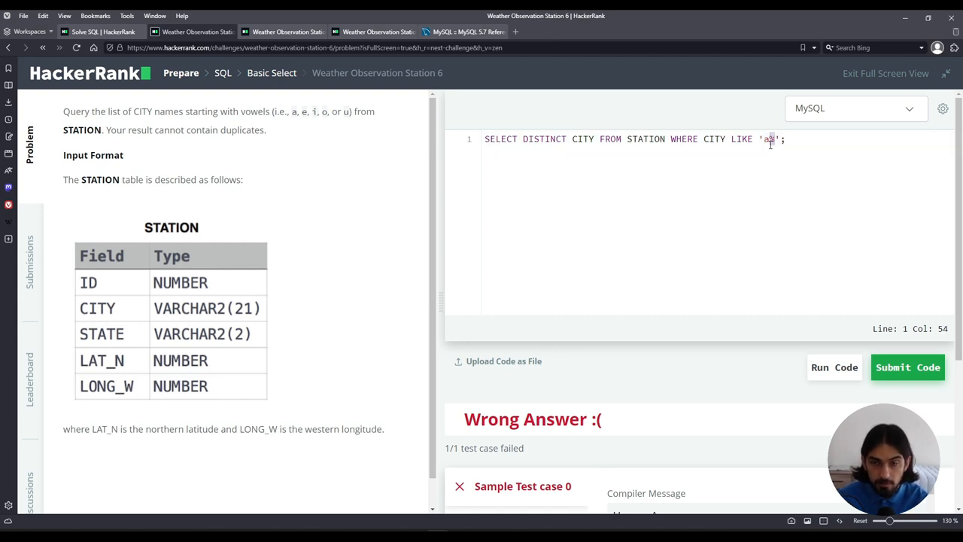
mouse_move(788, 142)
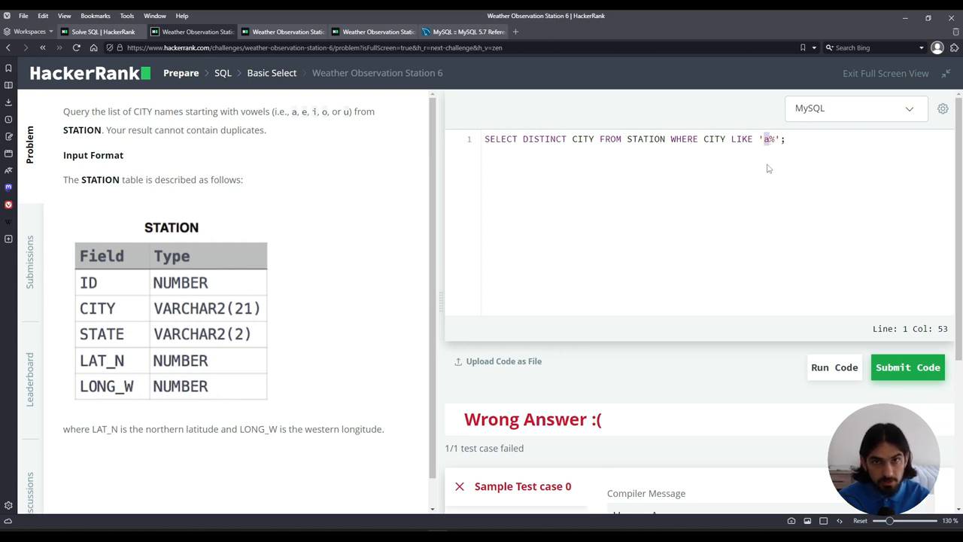
click(701, 139)
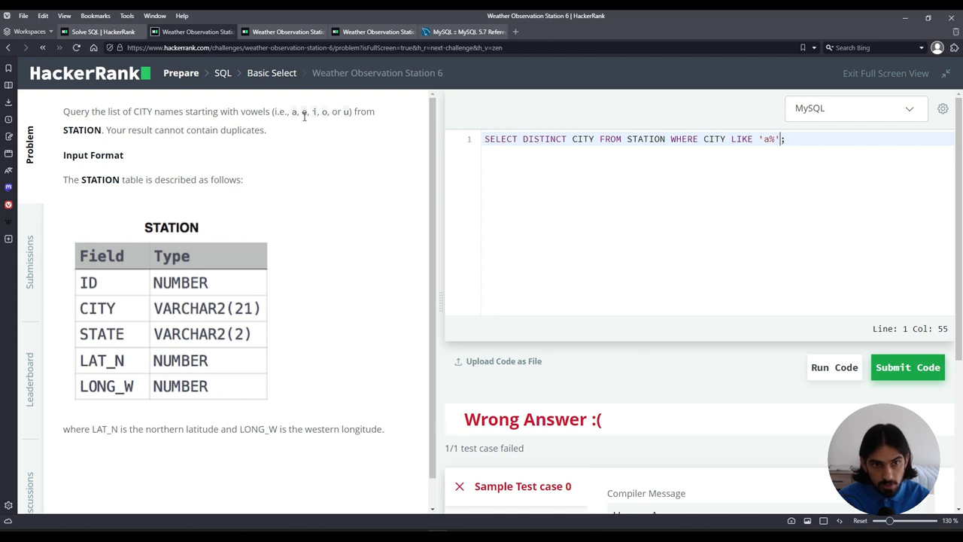
mouse_move(346, 120)
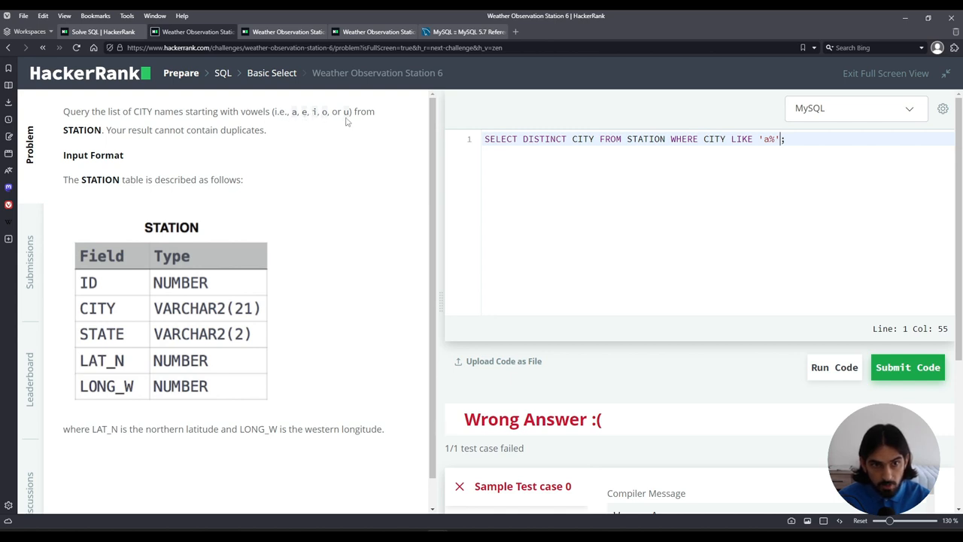
mouse_move(720, 178)
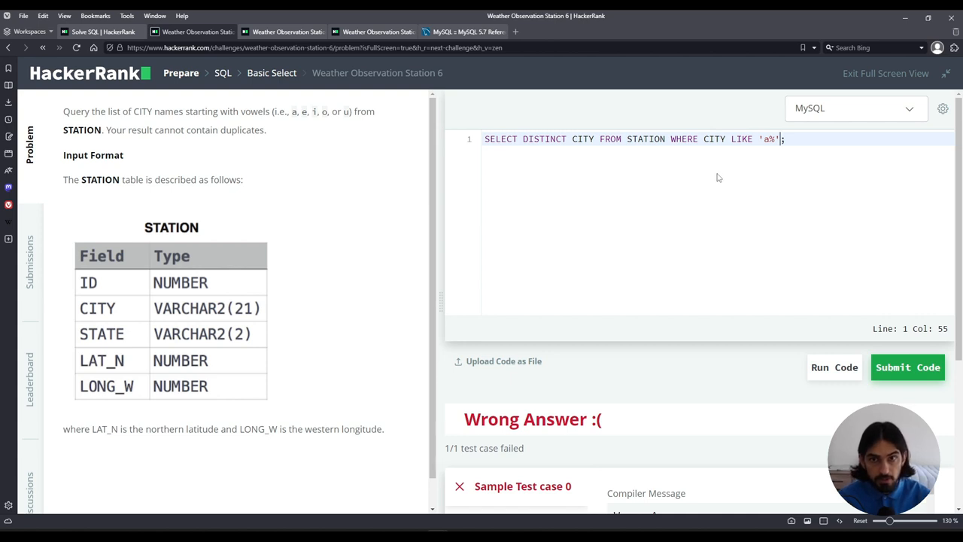
Append OR CITY LIKE 'e%', 'i%', 'o%', 'u%' conditions covering all five vowels.
text(OR)
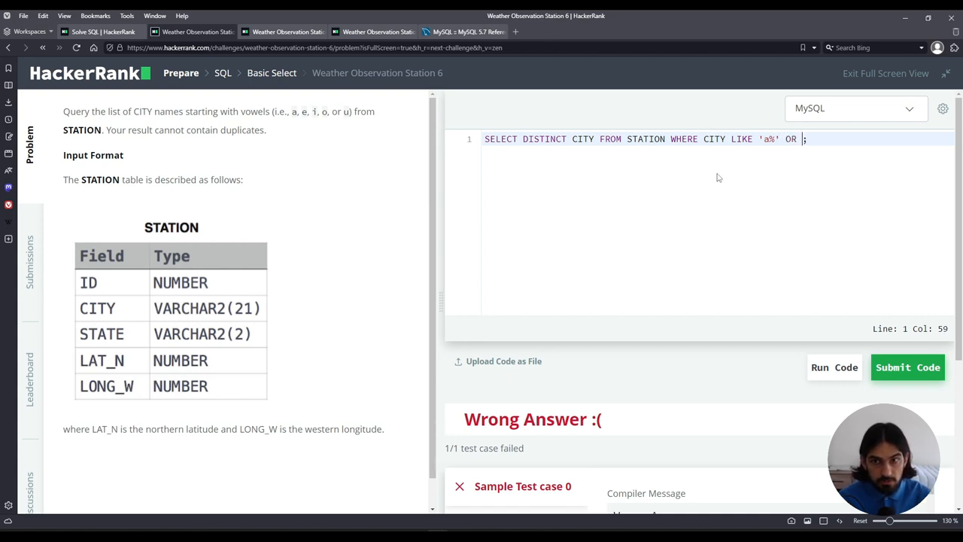
text(CITY LIKE ')
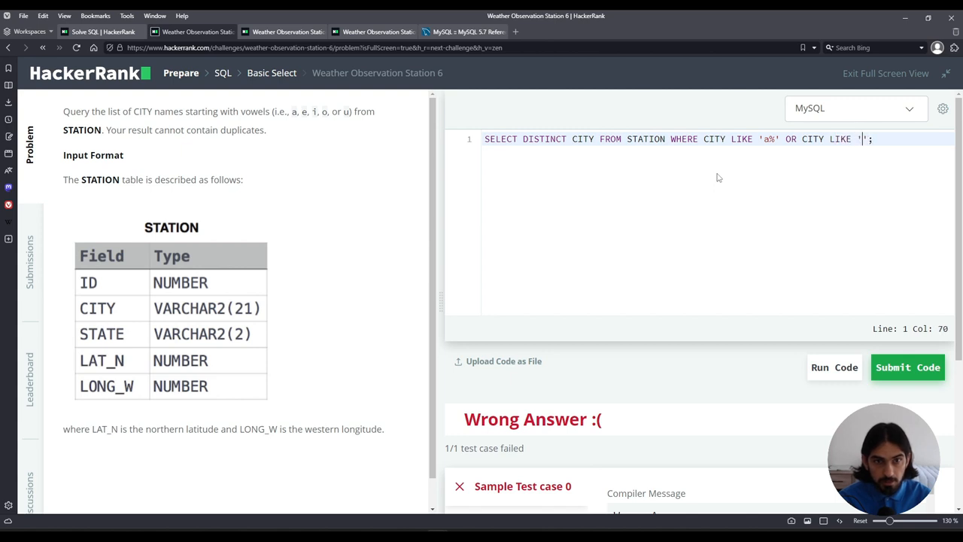
text(e%)
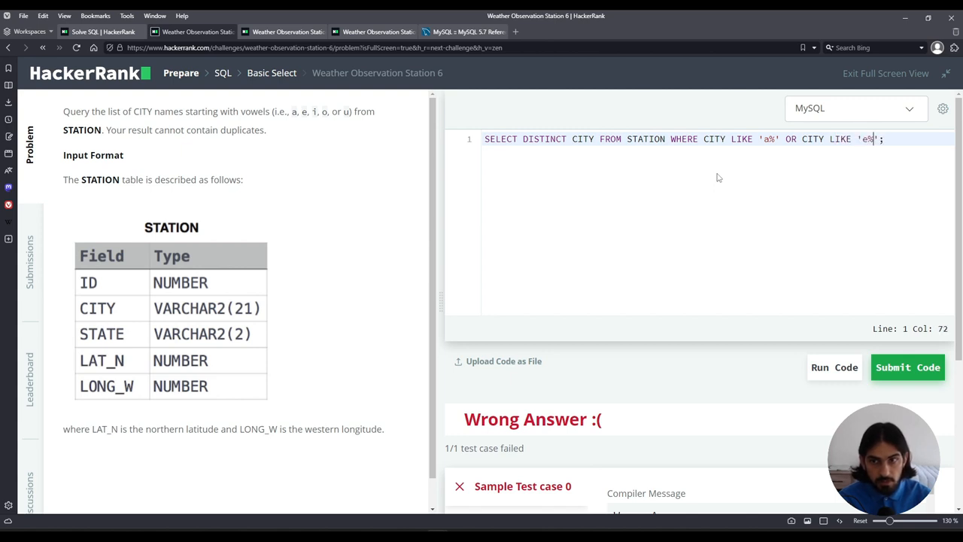
text(OR CITY LIKE 'i%')
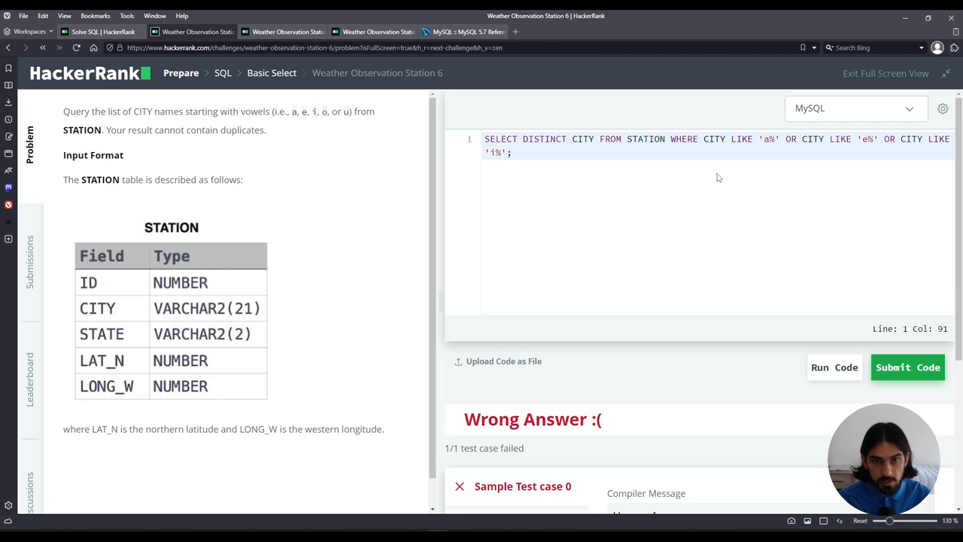
text(OR CITY LIKE '')
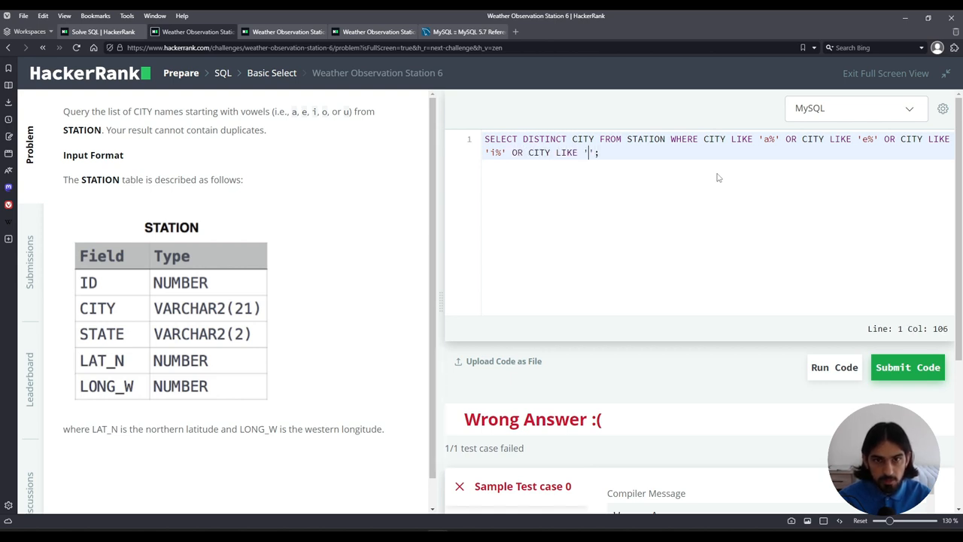
text(o)
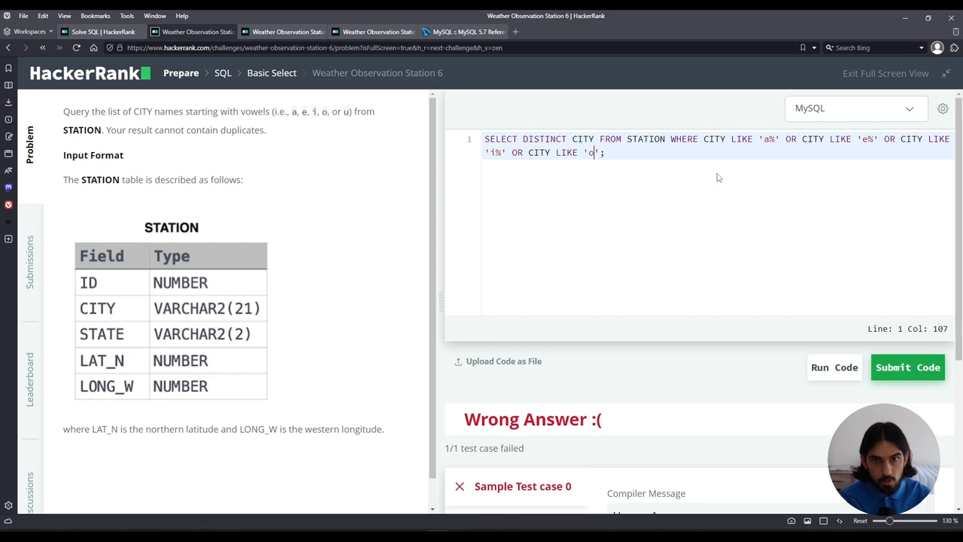
text(%' OR CITY LIKE 'u%)
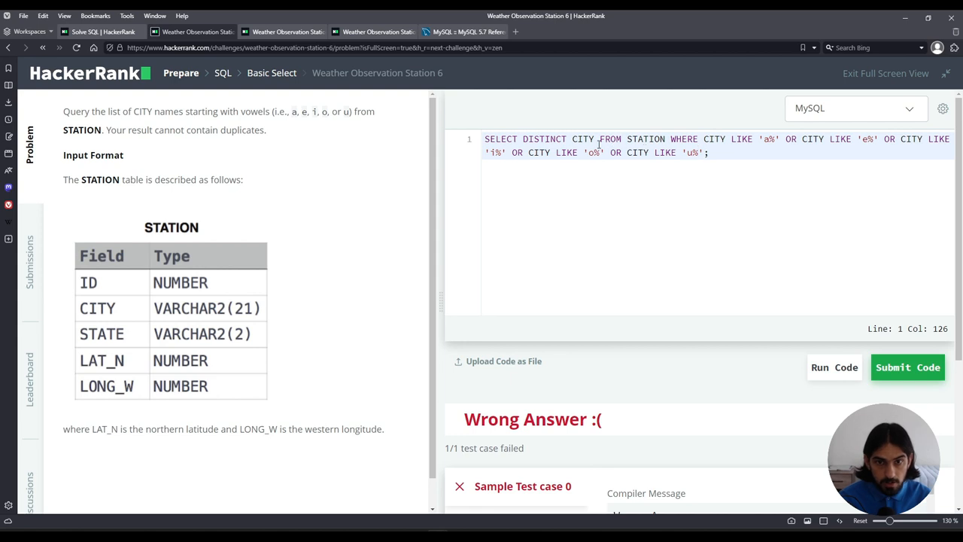
double_click(581, 139)
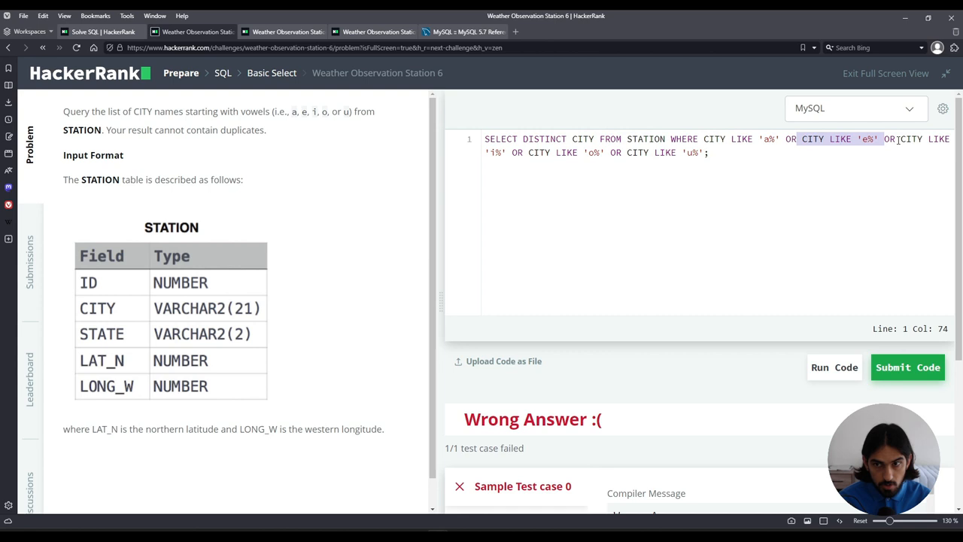
click(529, 153)
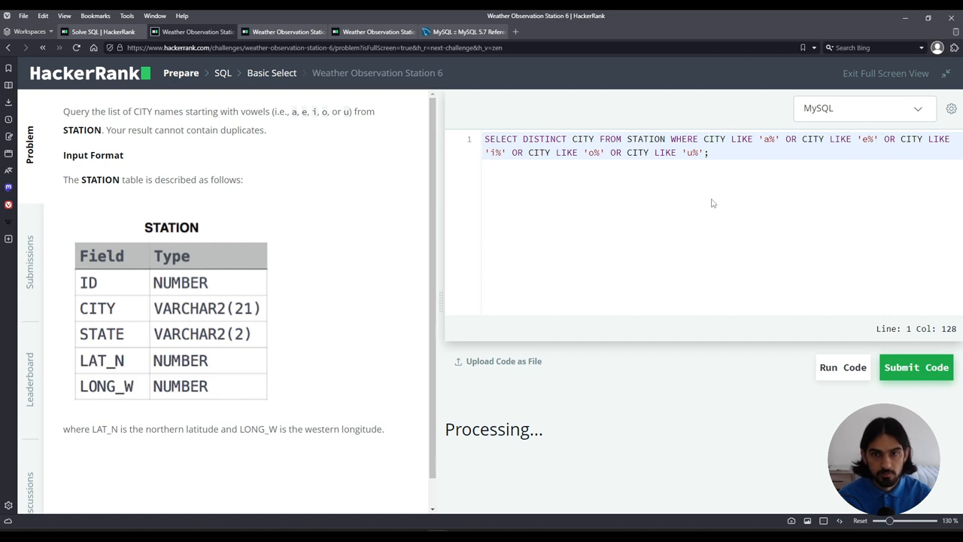
Run the vowel query and review the passing output of distinct cities like Arlington and Albany.
click(843, 368)
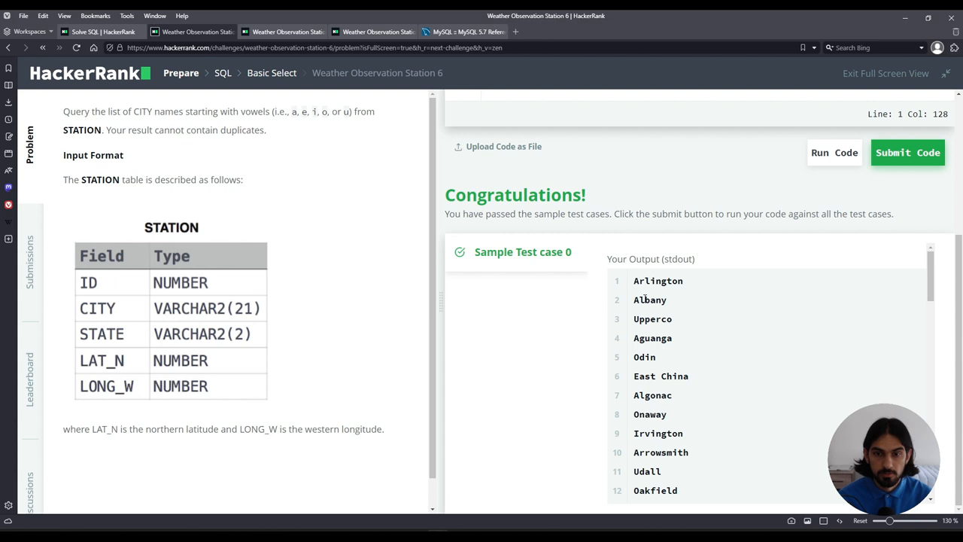
scroll(down, 3)
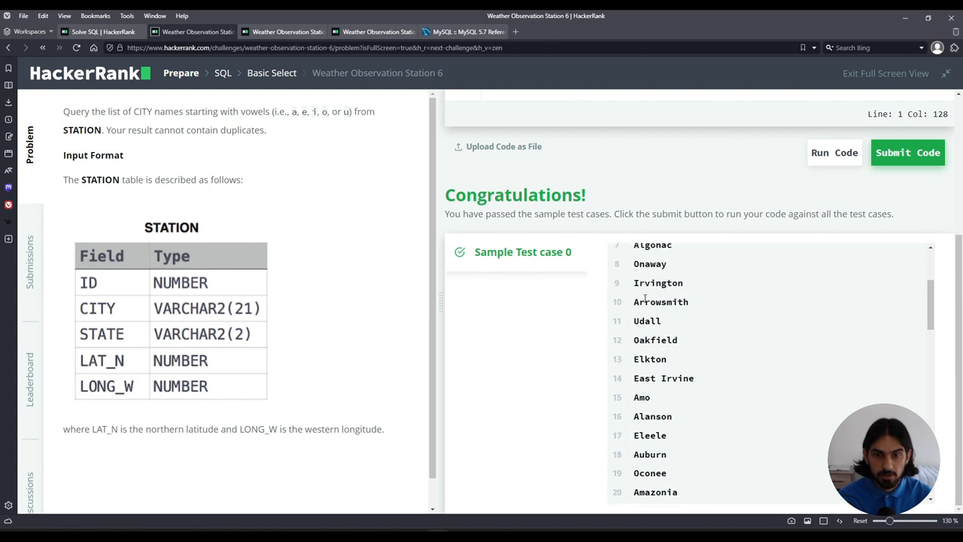
scroll(down, 3)
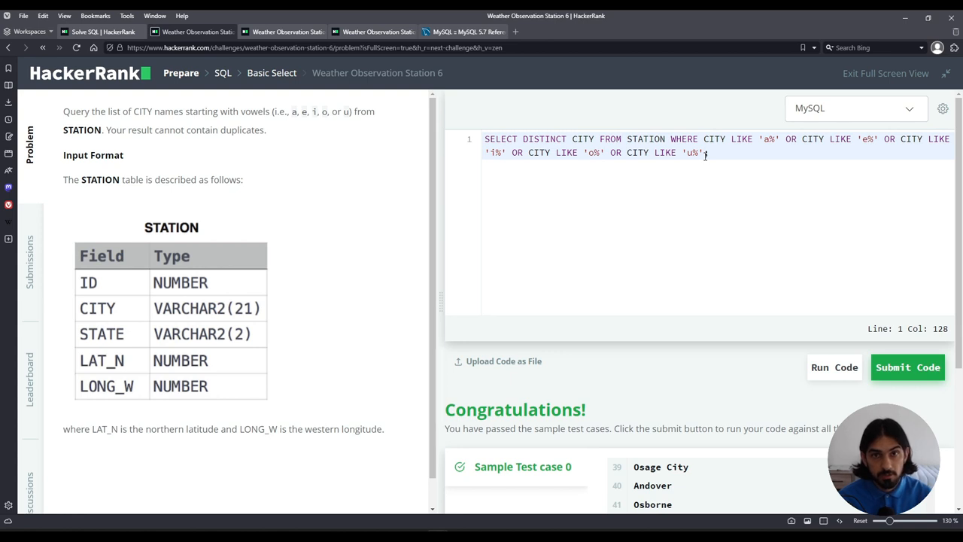
mouse_move(710, 183)
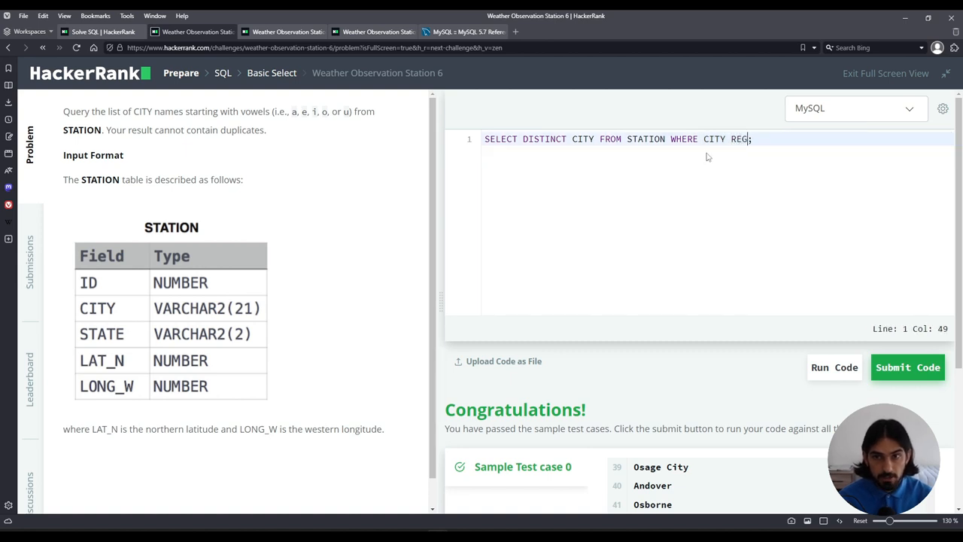
Replace the LIKE chain with WHERE CITY REGEXP '^[aeiou]' and run it.
text(EXP)
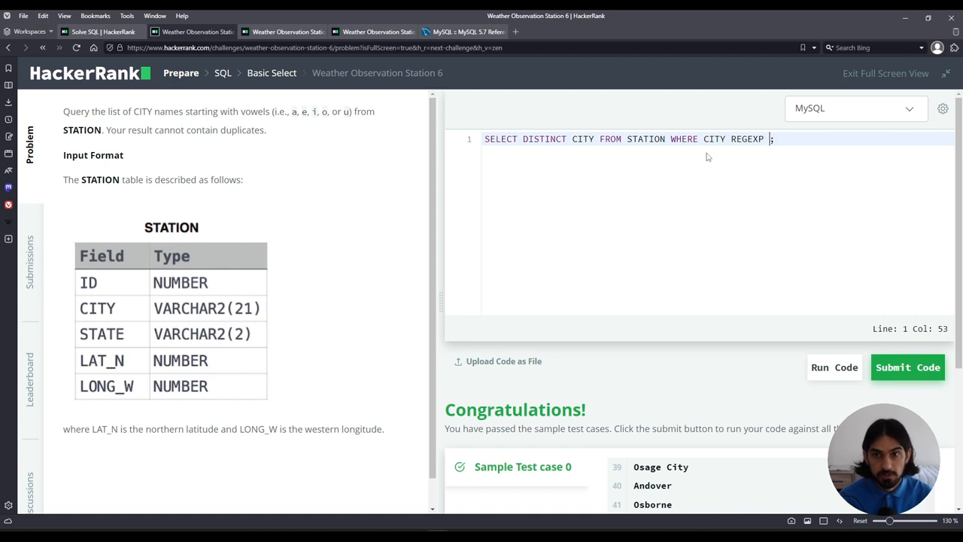
text('')
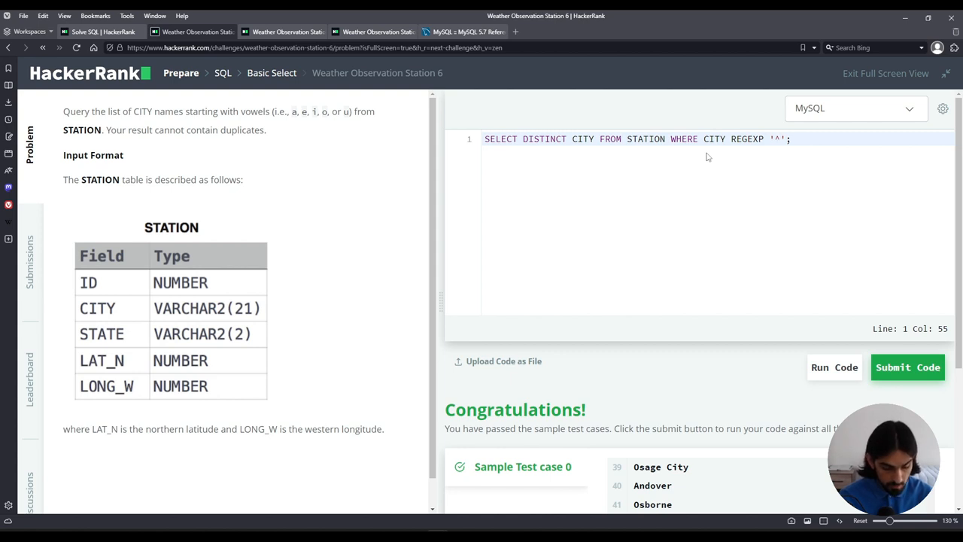
text([])
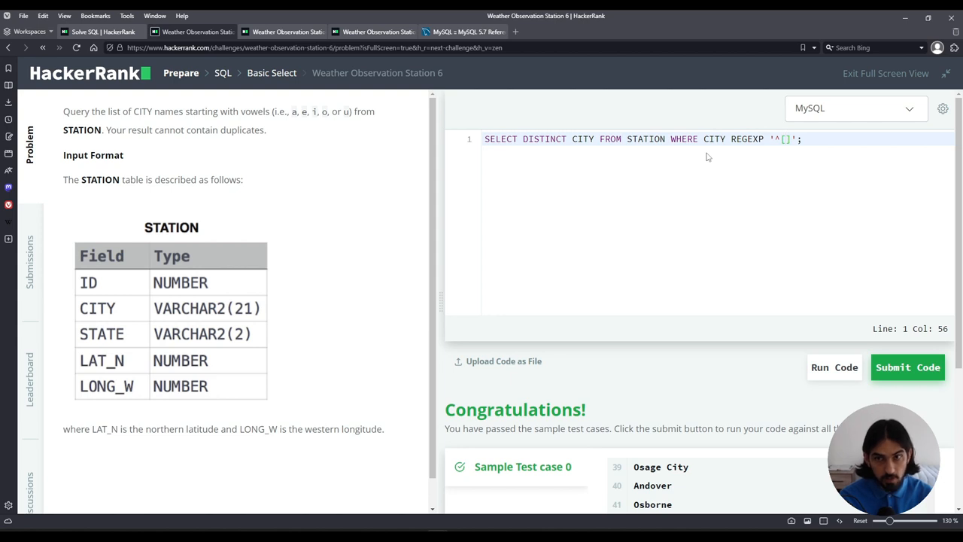
text(aei)
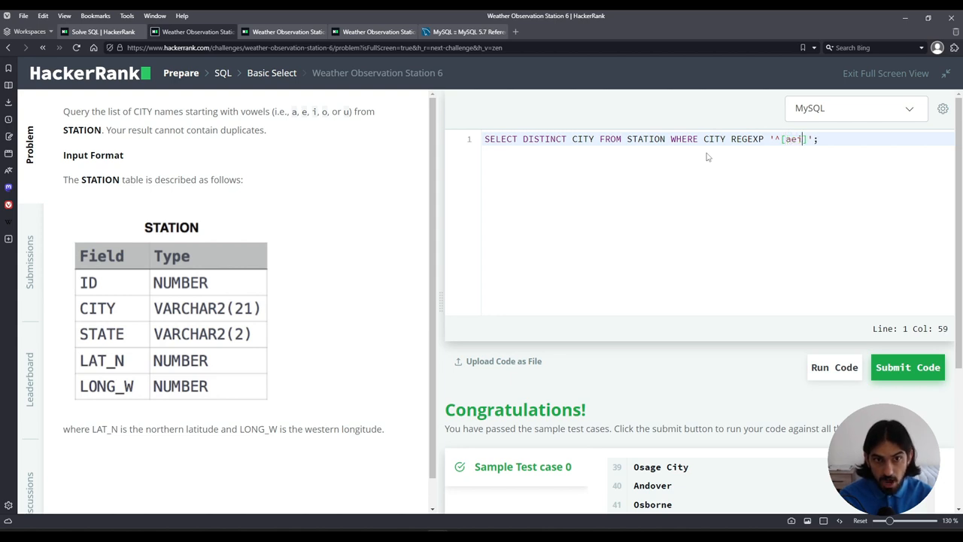
text(ou)
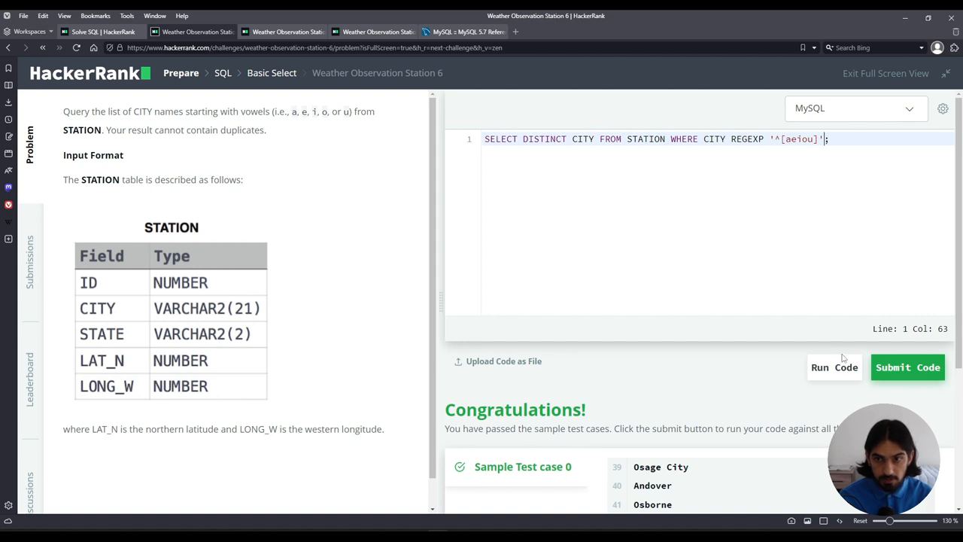
click(907, 367)
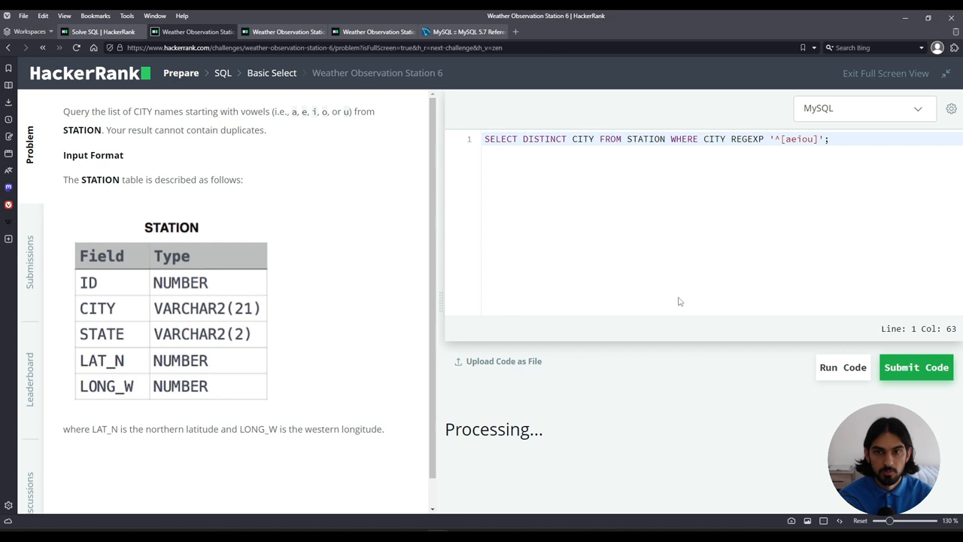
Run the REGEXP query, then submit it so test case 0 shows Success.
click(843, 368)
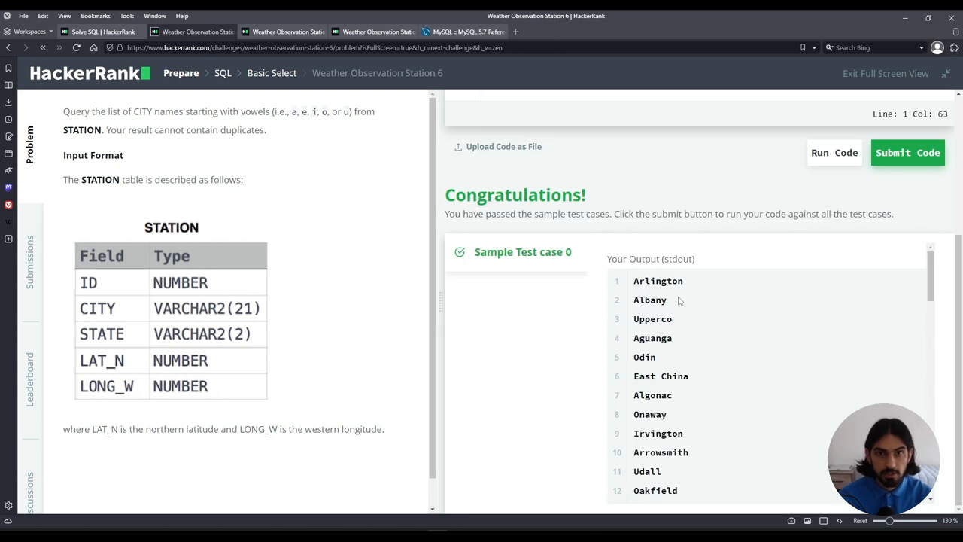
mouse_move(909, 153)
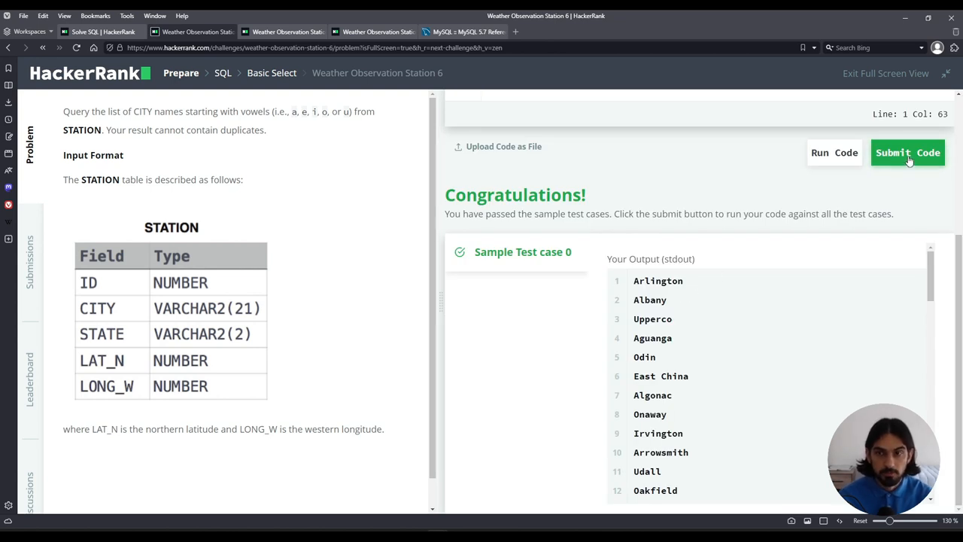
click(907, 154)
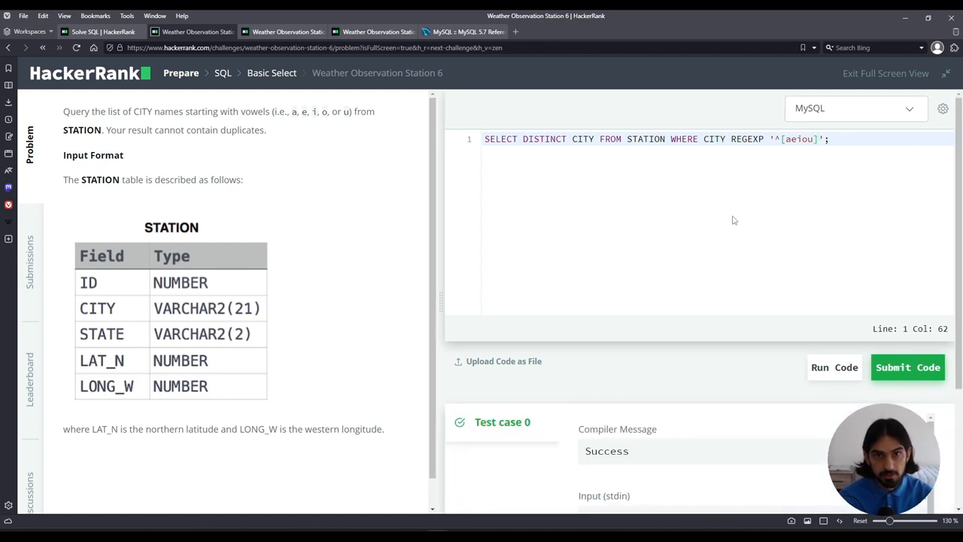
mouse_move(685, 366)
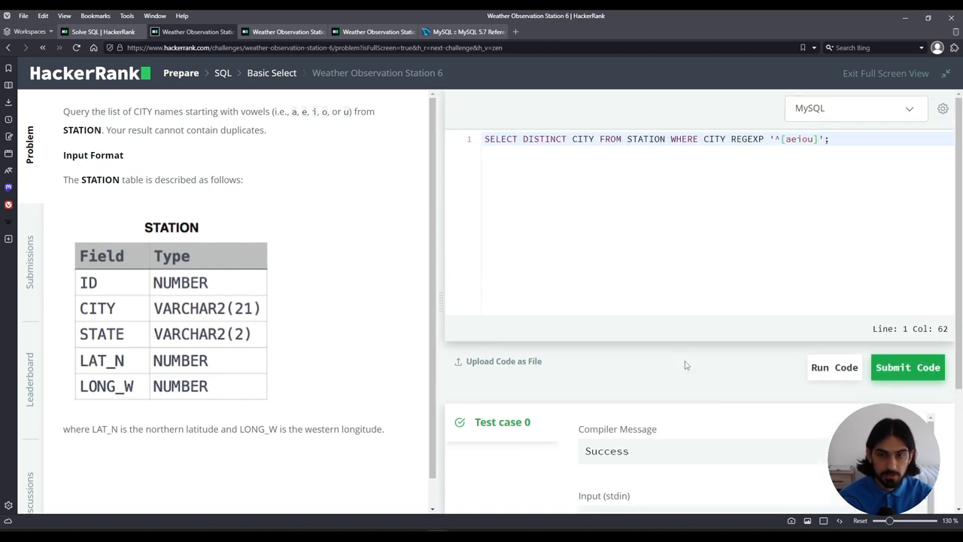